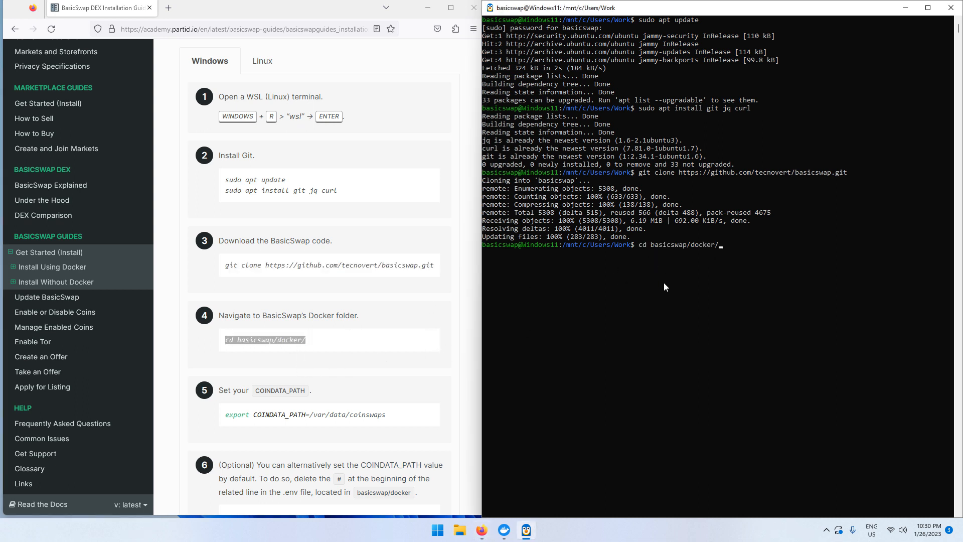
# - Run cd basicswap/docker/ to enter the cloned repository's docker folder
pyautogui.press('Return')
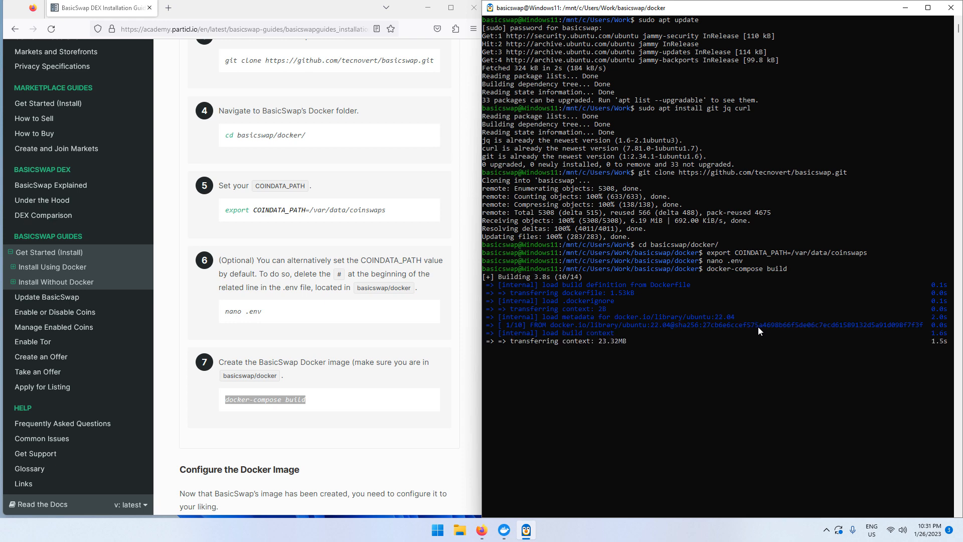
# - Scroll down through the docker-compose build output for the BasicSwap image
pyautogui.scroll(-3)
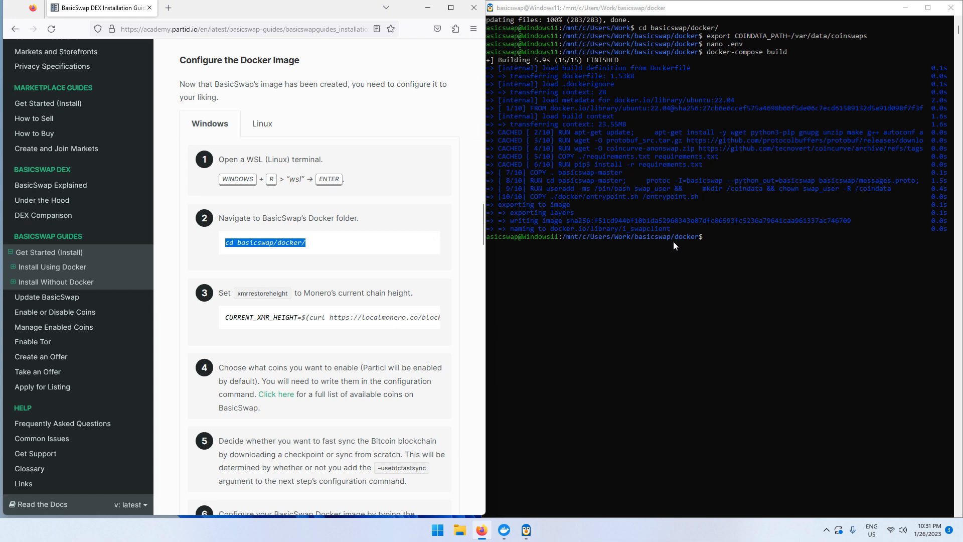